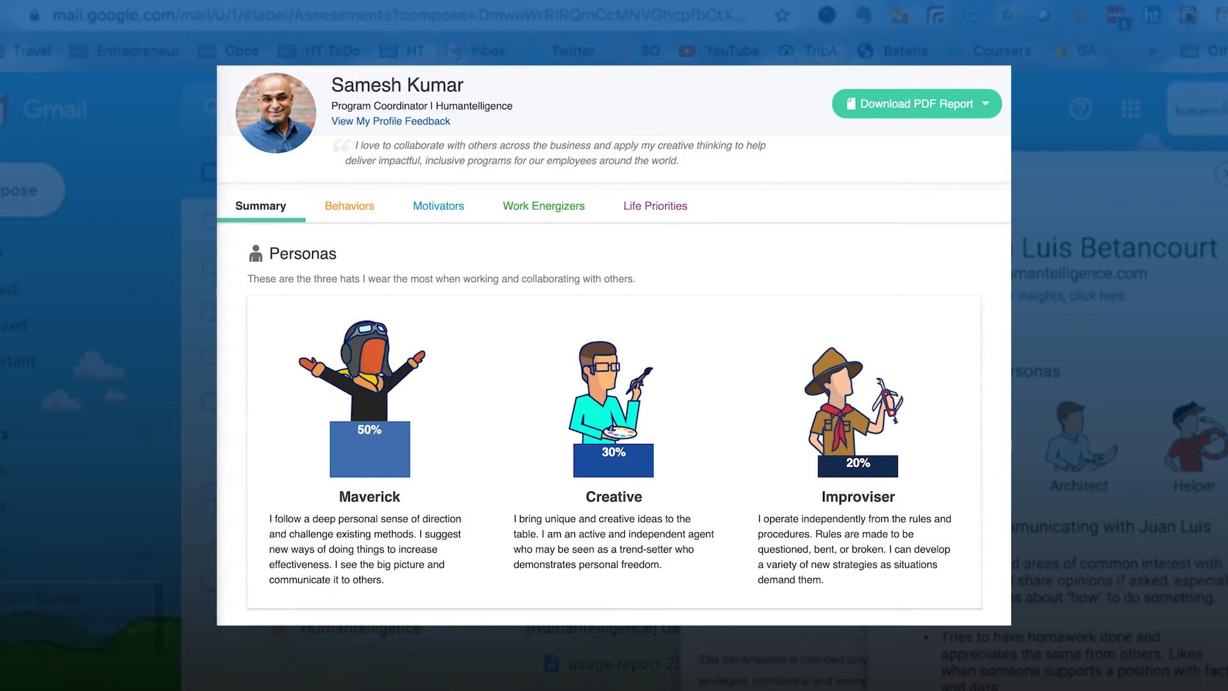
# Step: Show the Motivators section of the team member's profile pop-up
pyautogui.click(349, 204)
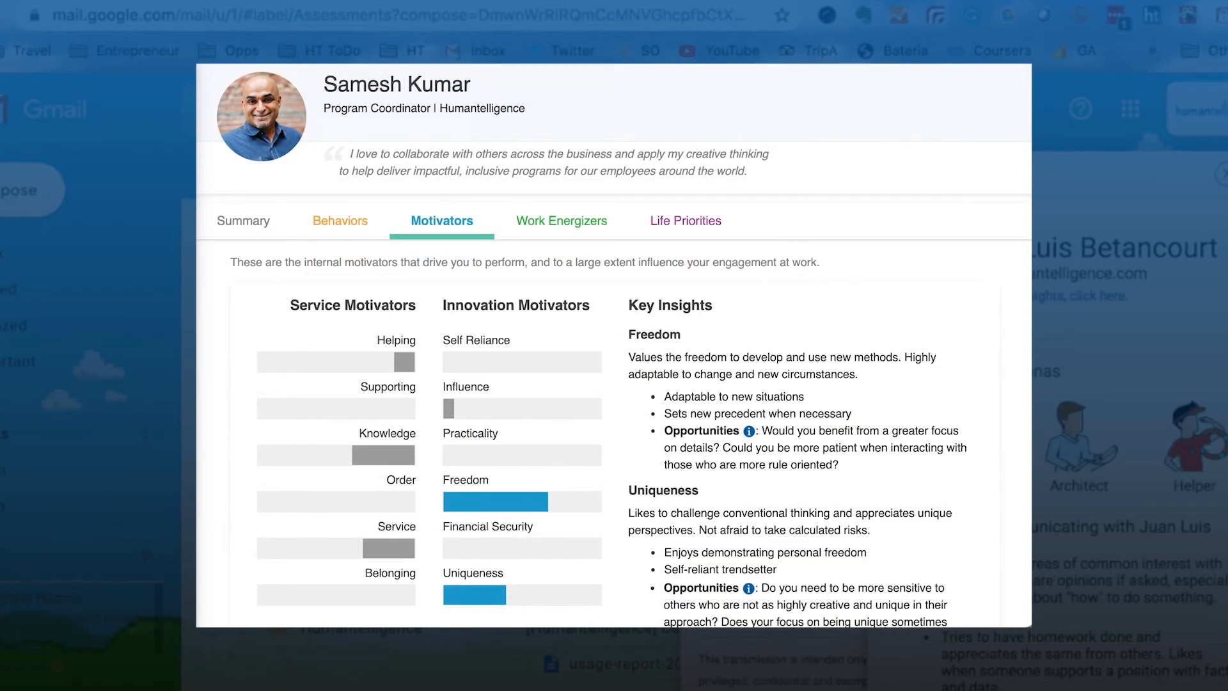
pyautogui.click(560, 220)
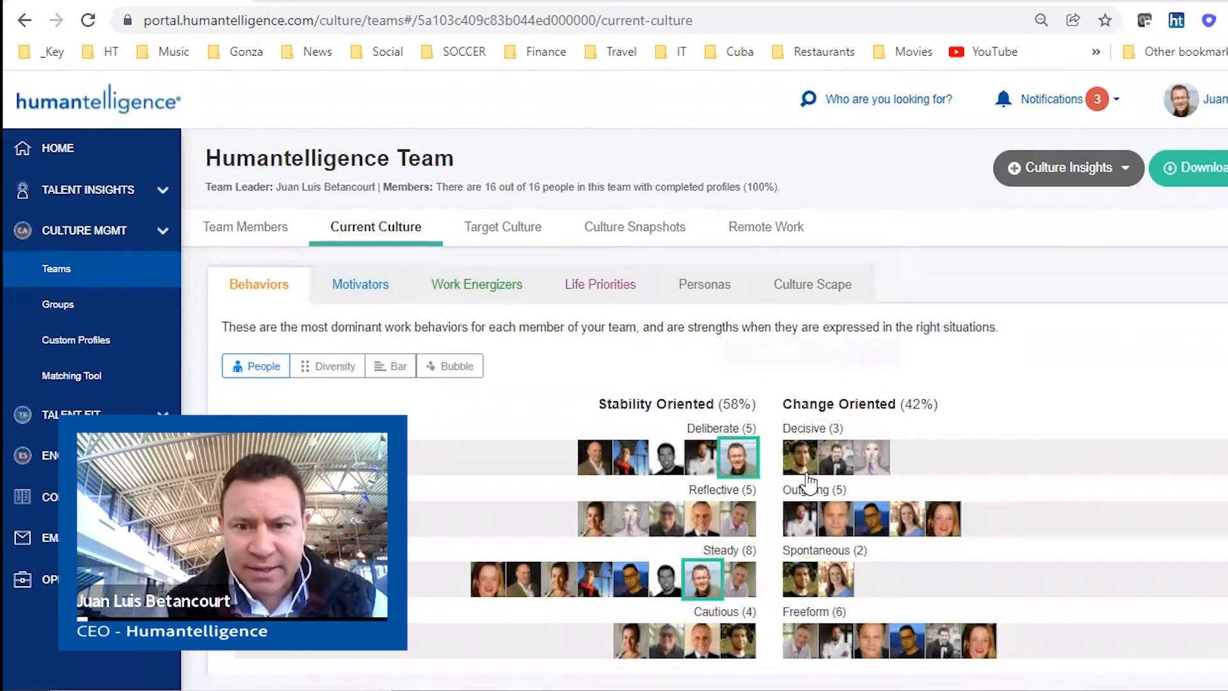
pyautogui.moveTo(799, 580)
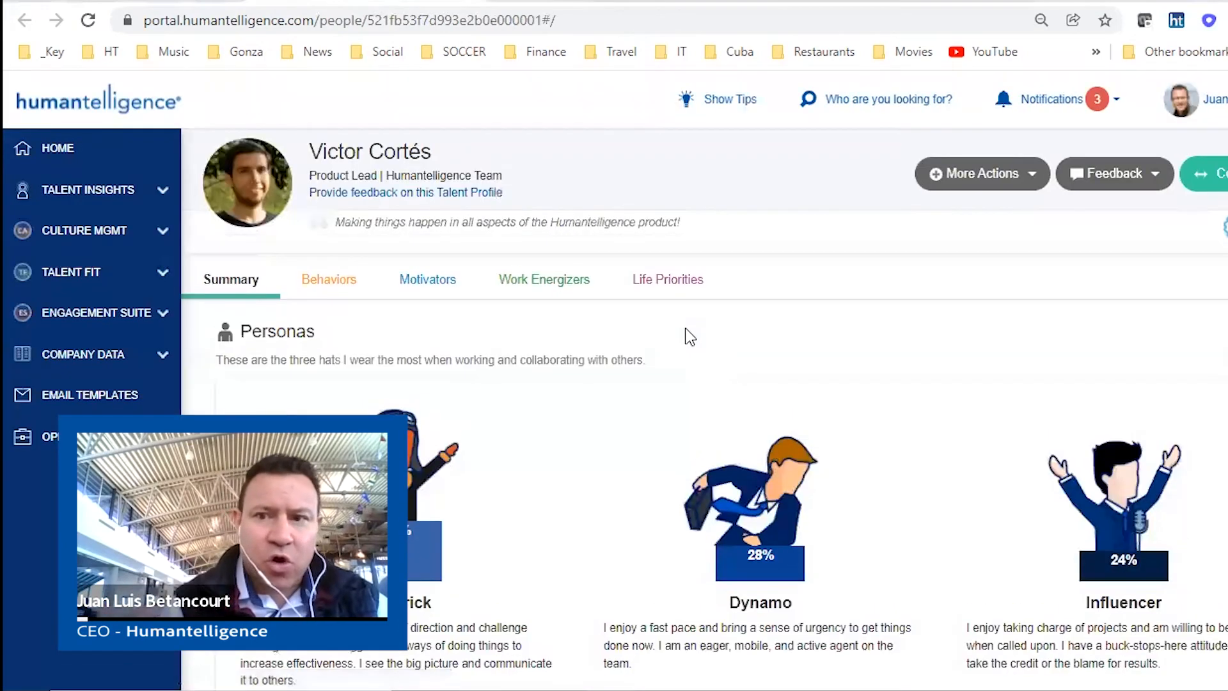
# Step: Open the product lead's talent profile with Maverick, Dynamo and Influencer personas
pyautogui.scroll(-3)
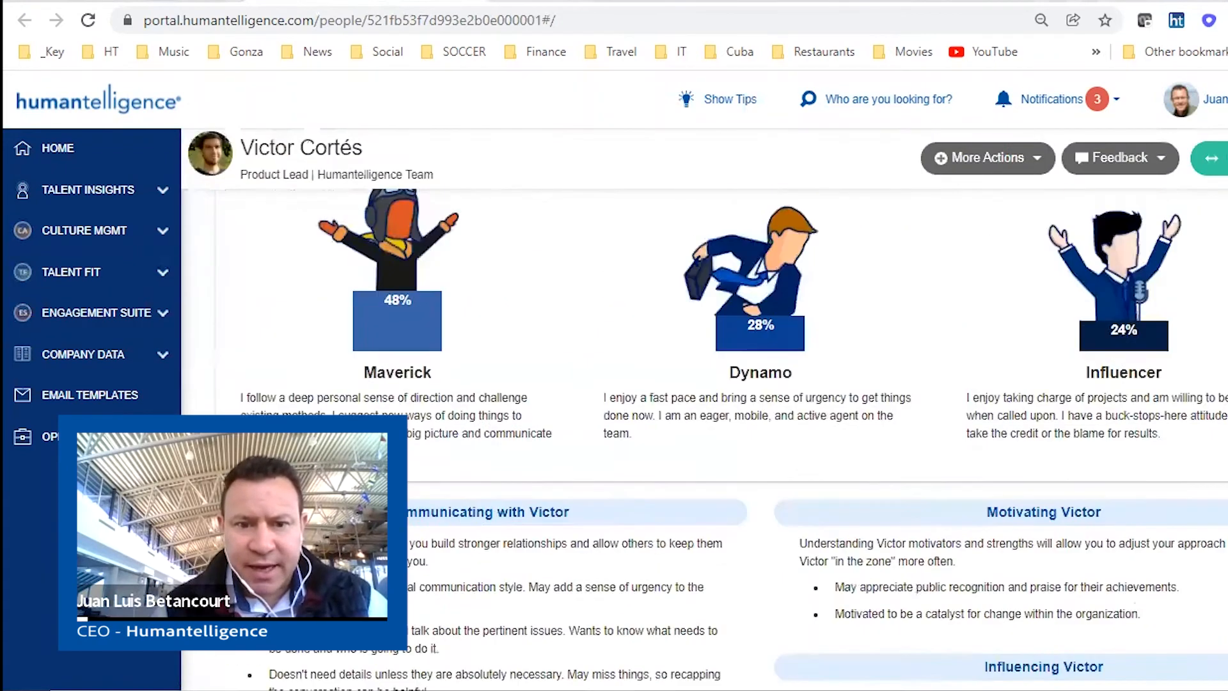
pyautogui.doubleClick(1043, 517)
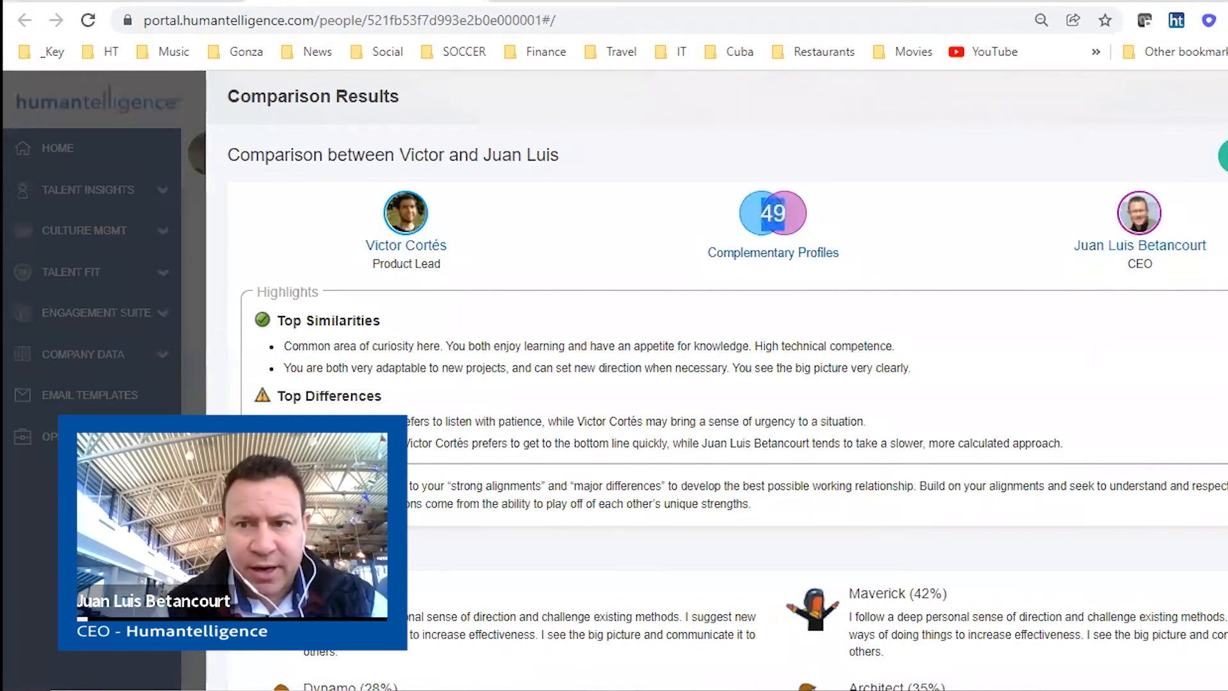
# Step: Highlight the comparison report title and reach the Top Differences highlights
pyautogui.tripleClick(391, 155)
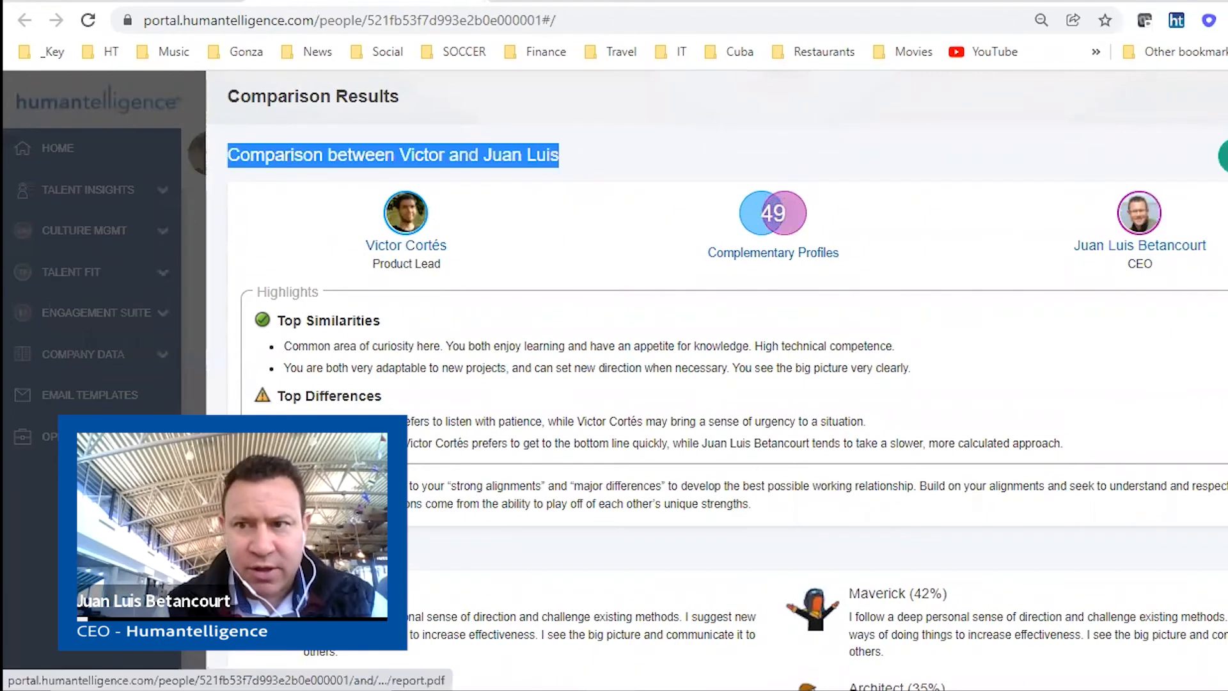
pyautogui.scroll(-3)
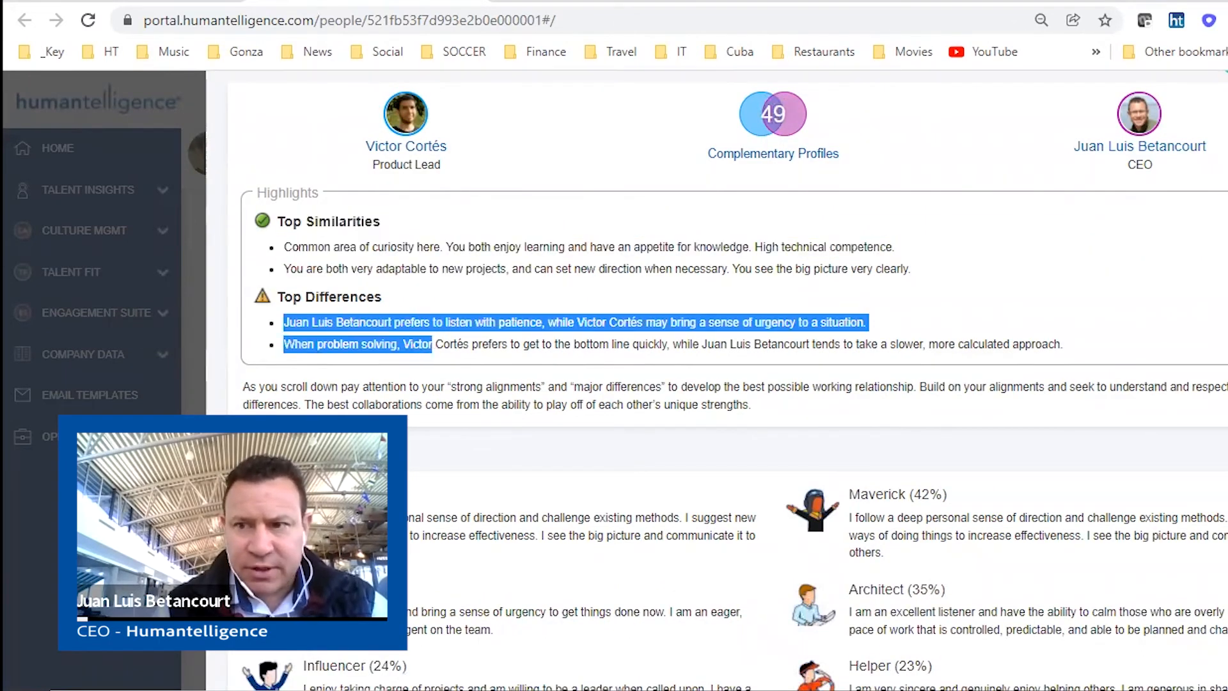
pyautogui.scroll(-3)
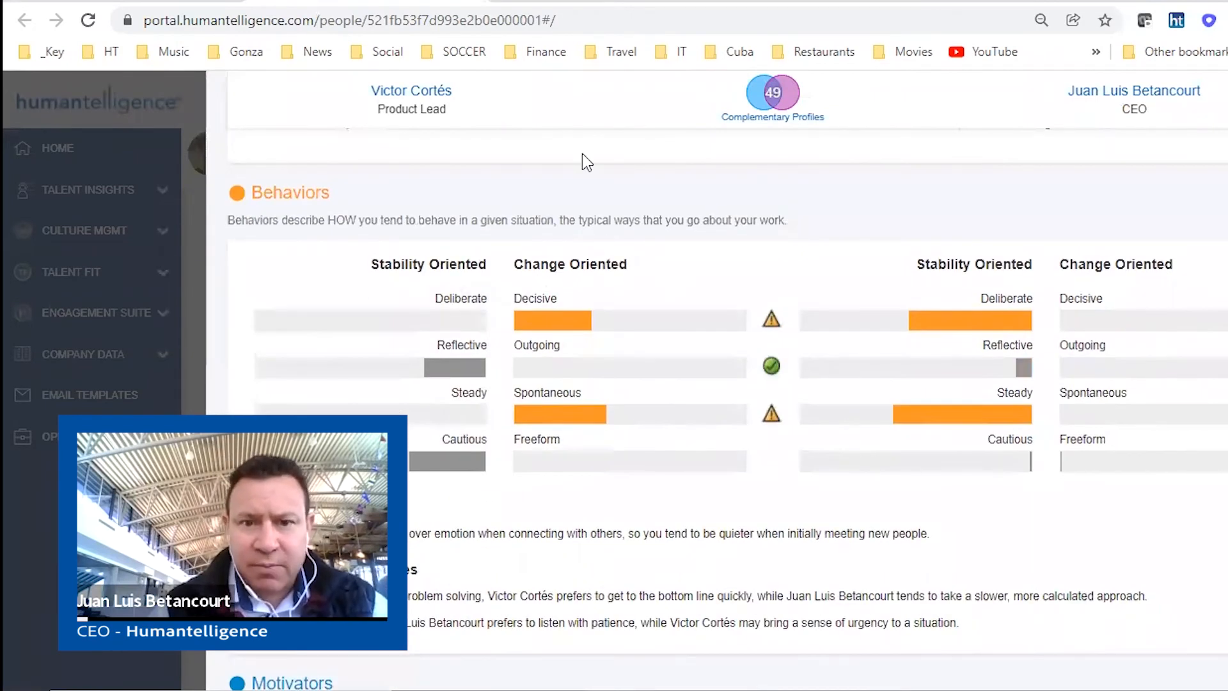
pyautogui.moveTo(619, 221)
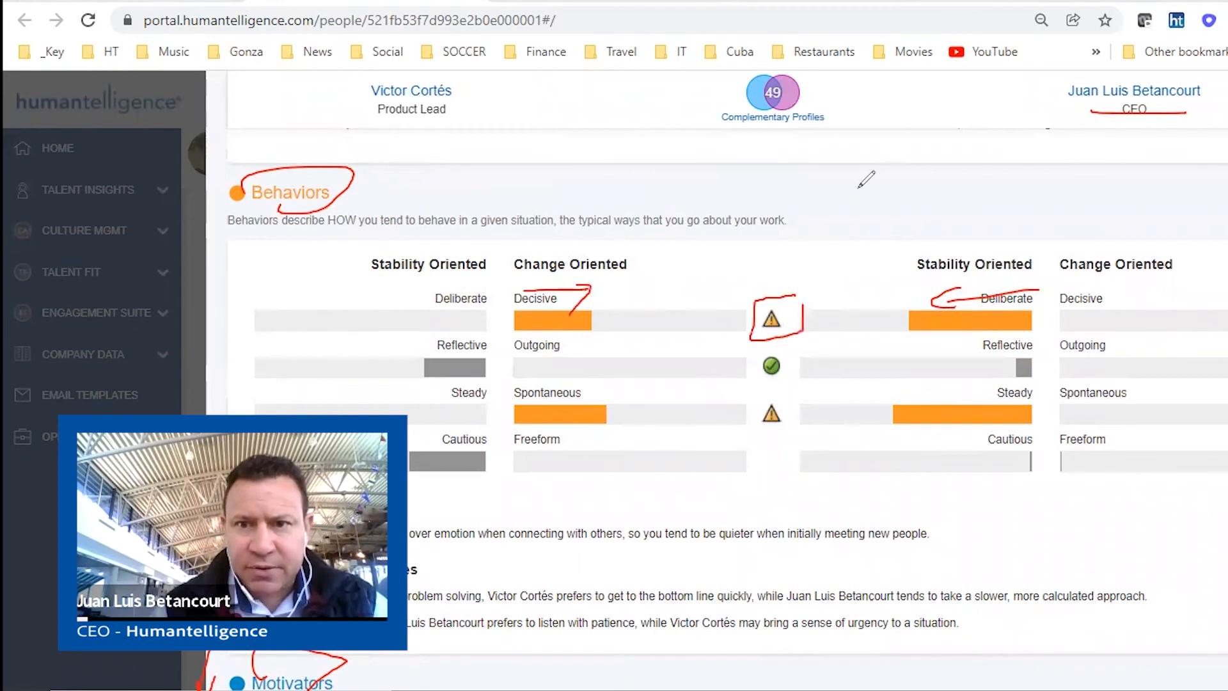
pyautogui.moveTo(770, 322)
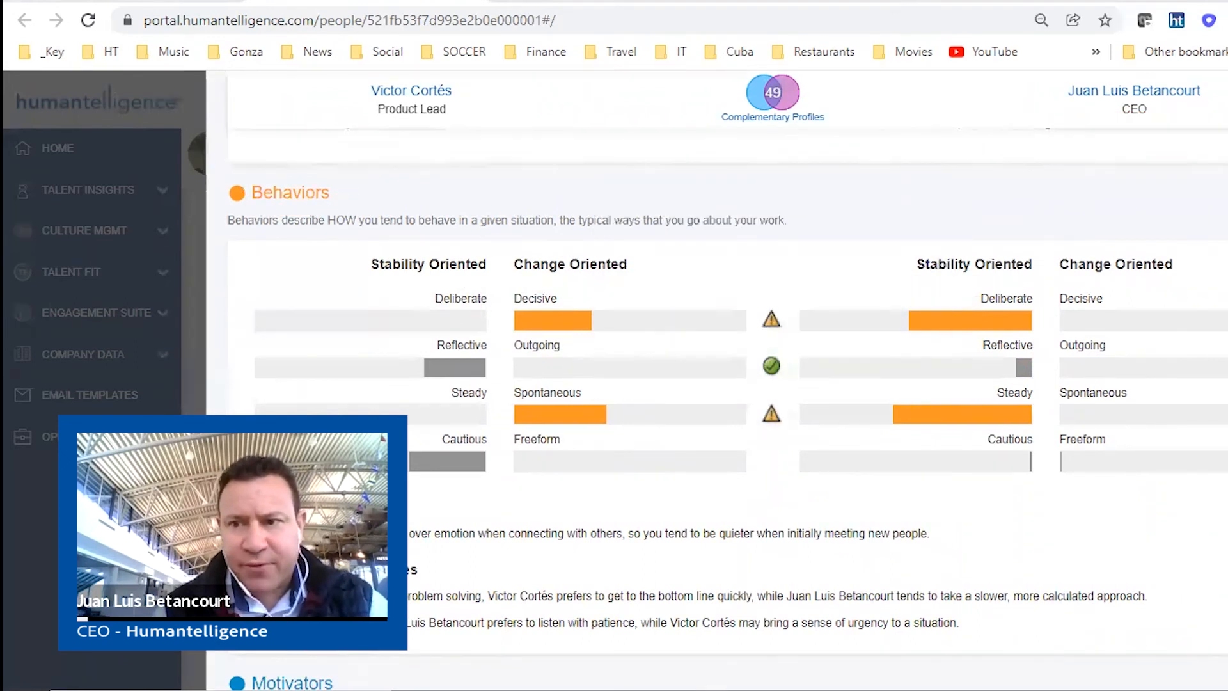
# Step: Scroll through Behaviors and Motivators comparisons down to Work Energizers
pyautogui.scroll(-3)
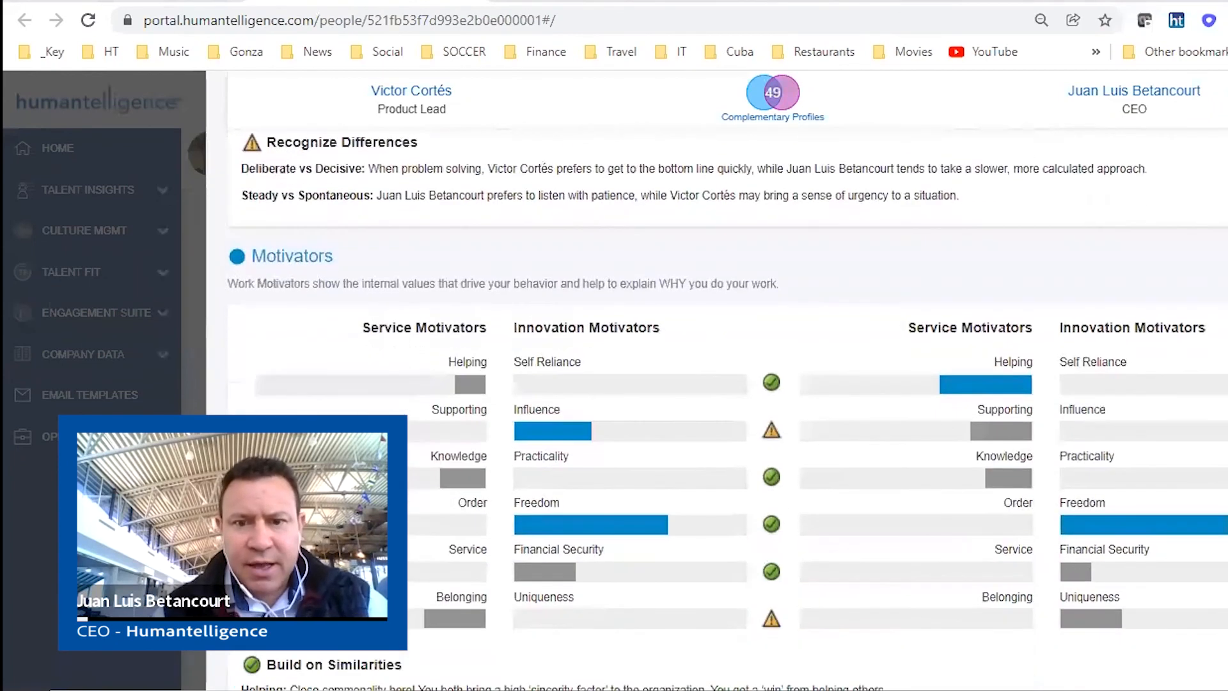
pyautogui.scroll(-3)
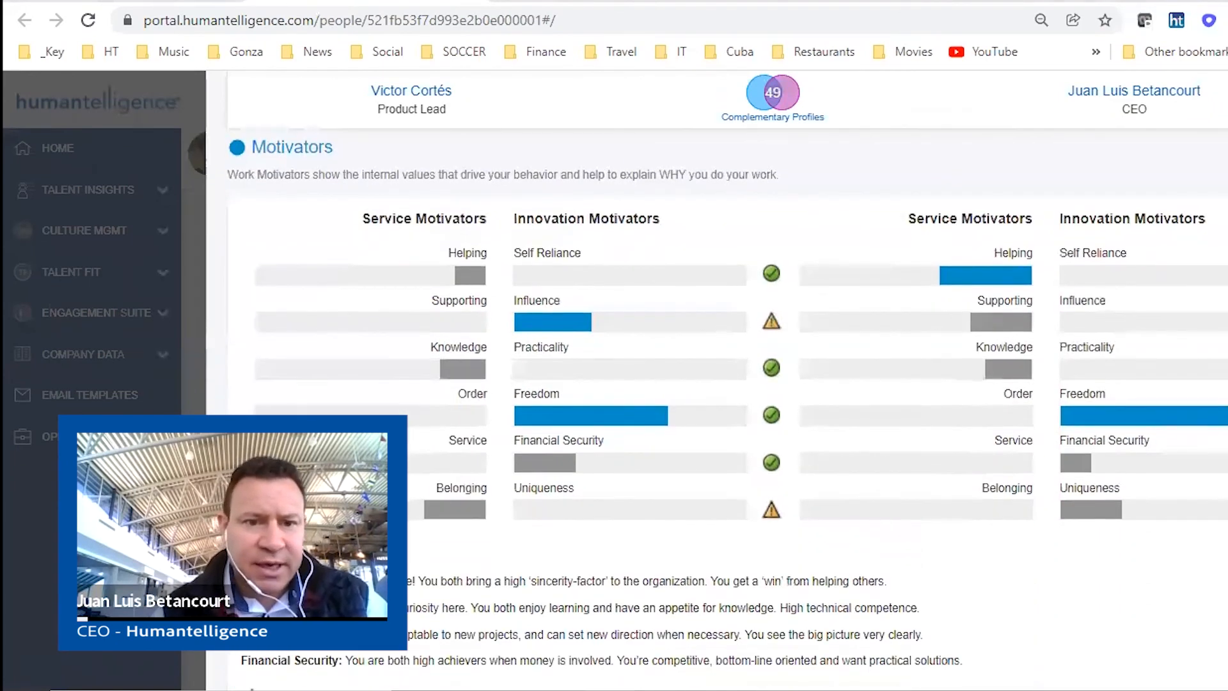
pyautogui.scroll(-3)
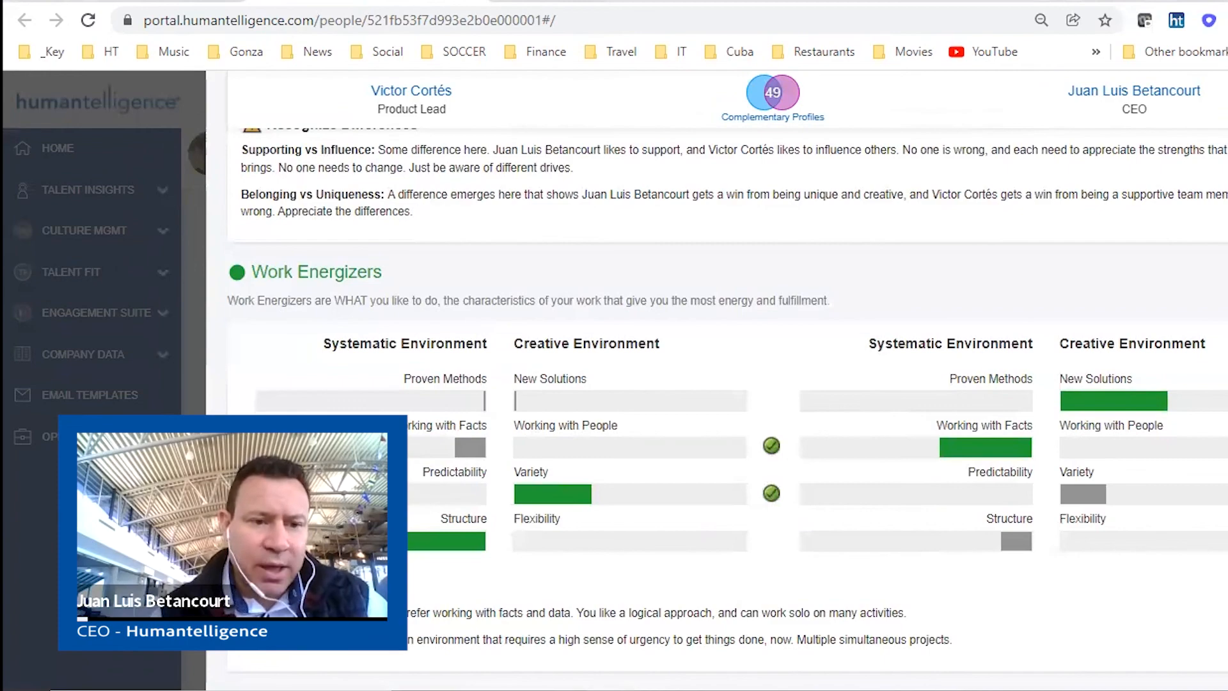